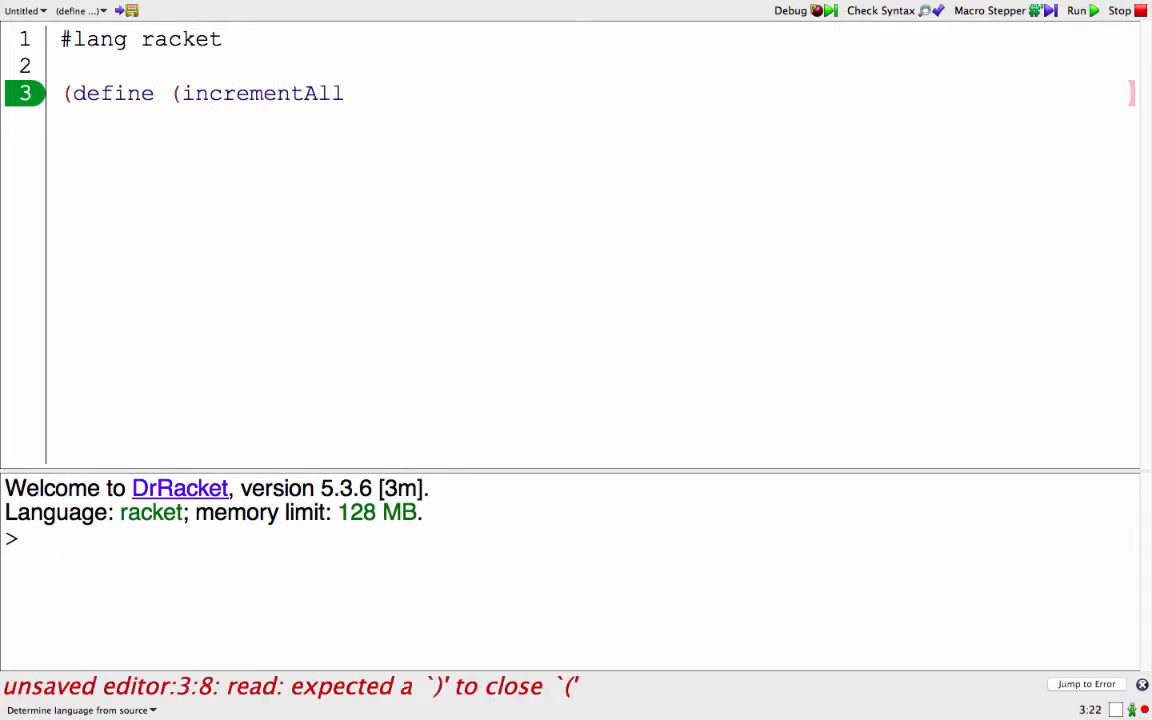
{"action": "type", "text": "myList)"}
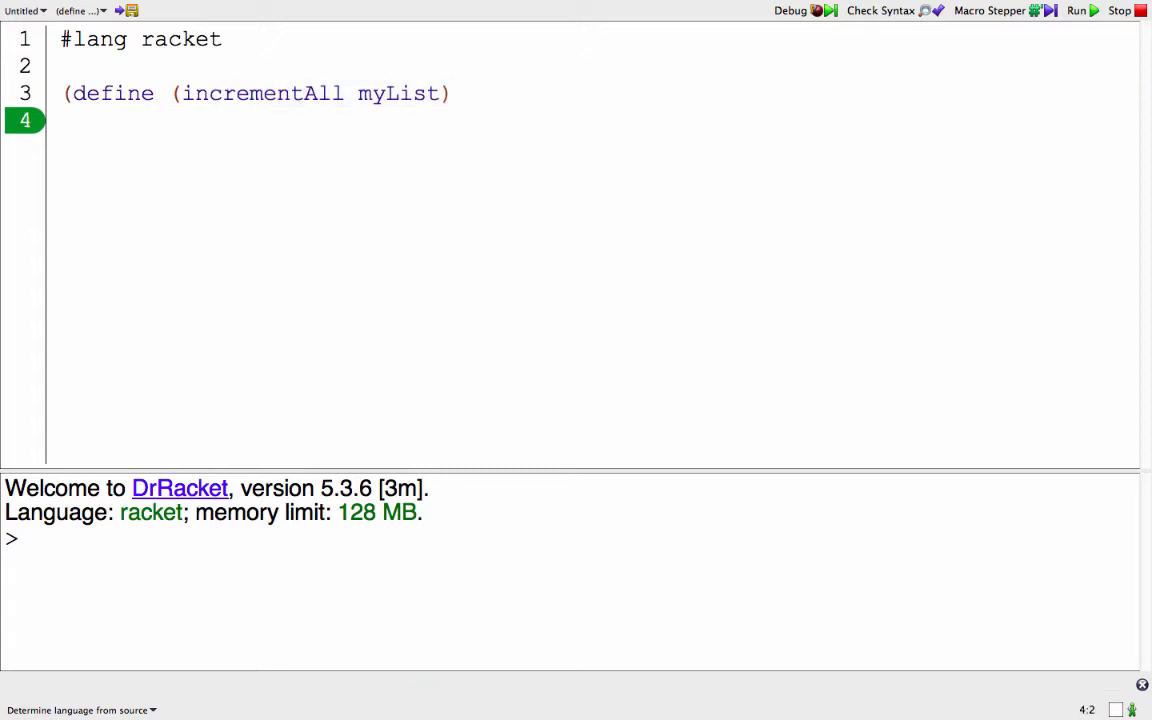
{"action": "type", "text": "(if (null? myLsi"}
{"action": "type", "text": "'("}
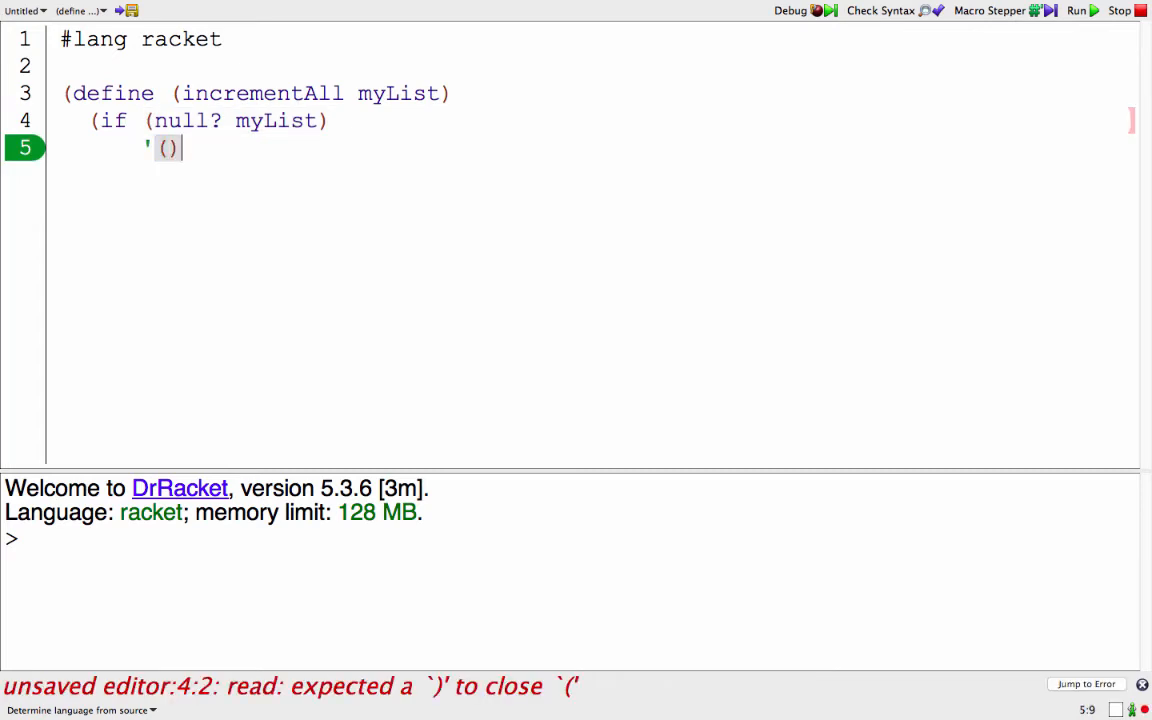
{"action": "type", "text": "(list)"}
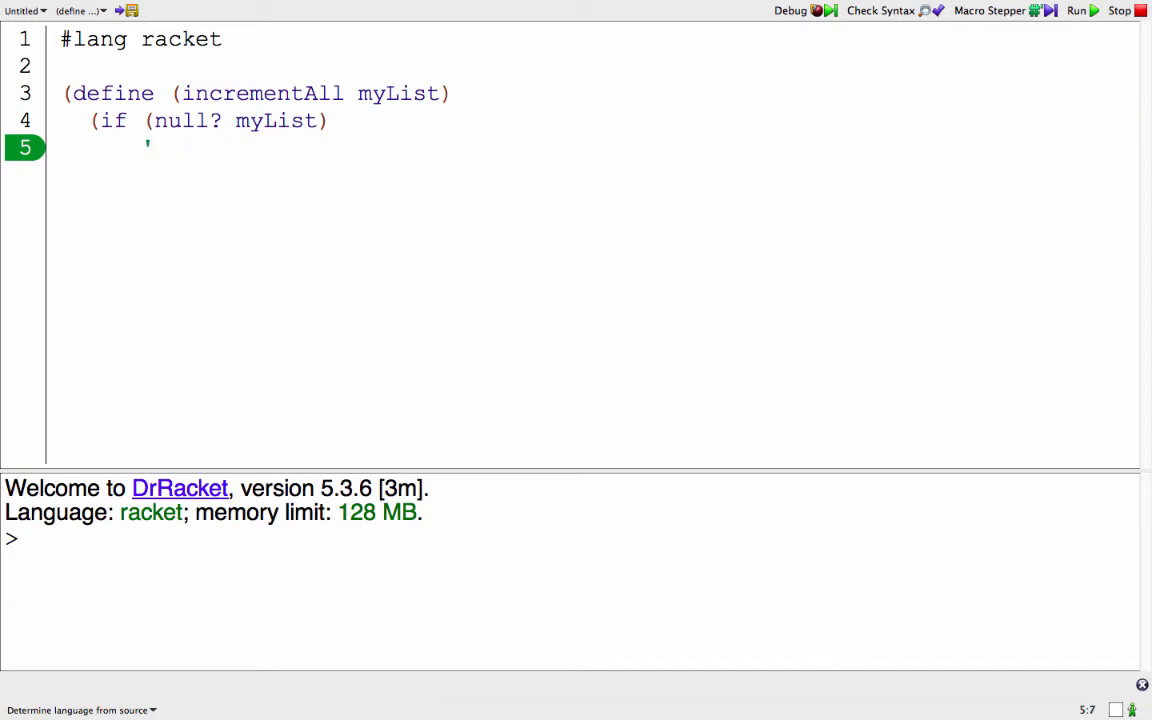
{"action": "type", "text": "()"}
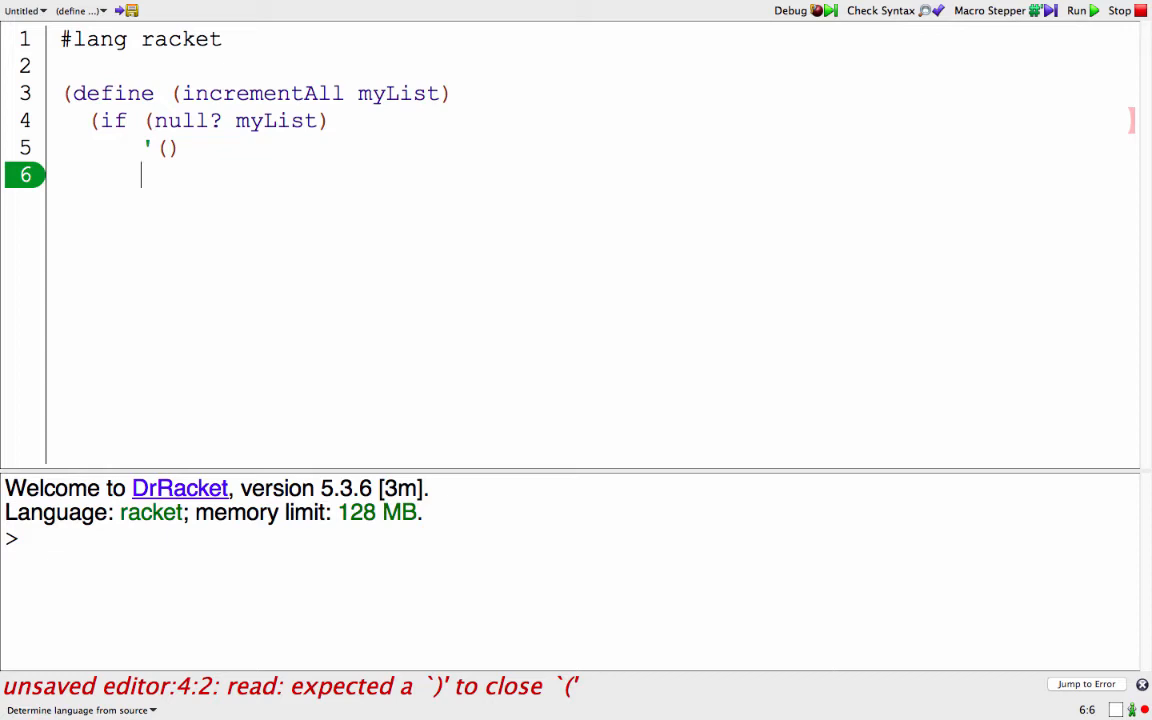
{"action": "type", "text": "(+ 1 (first myList"}
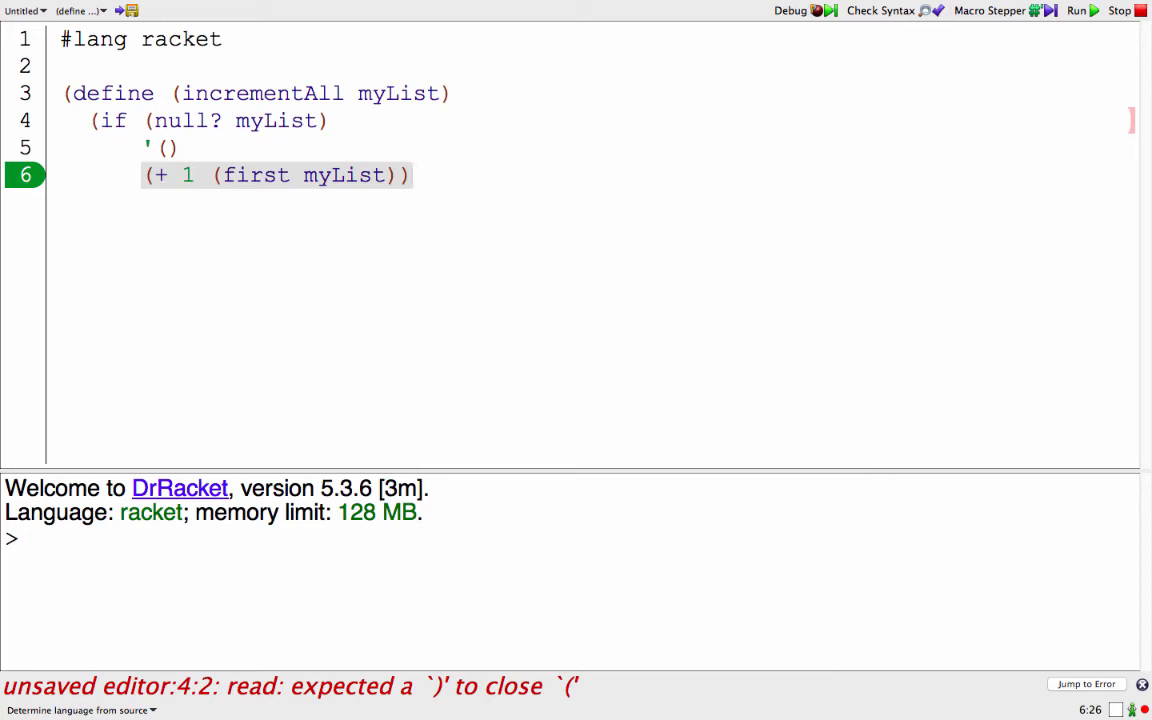
{"action": "type", "text": "cond"}
{"action": "type", "text": "("}
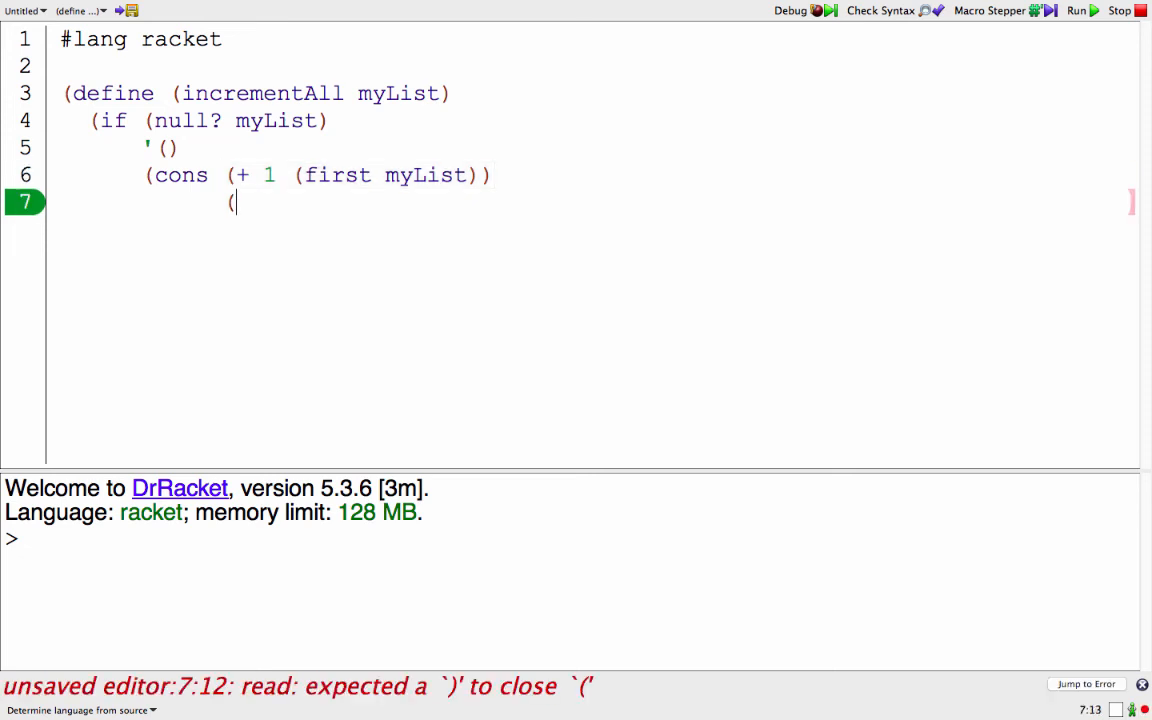
{"action": "type", "text": "incrementAll (rest myList"}
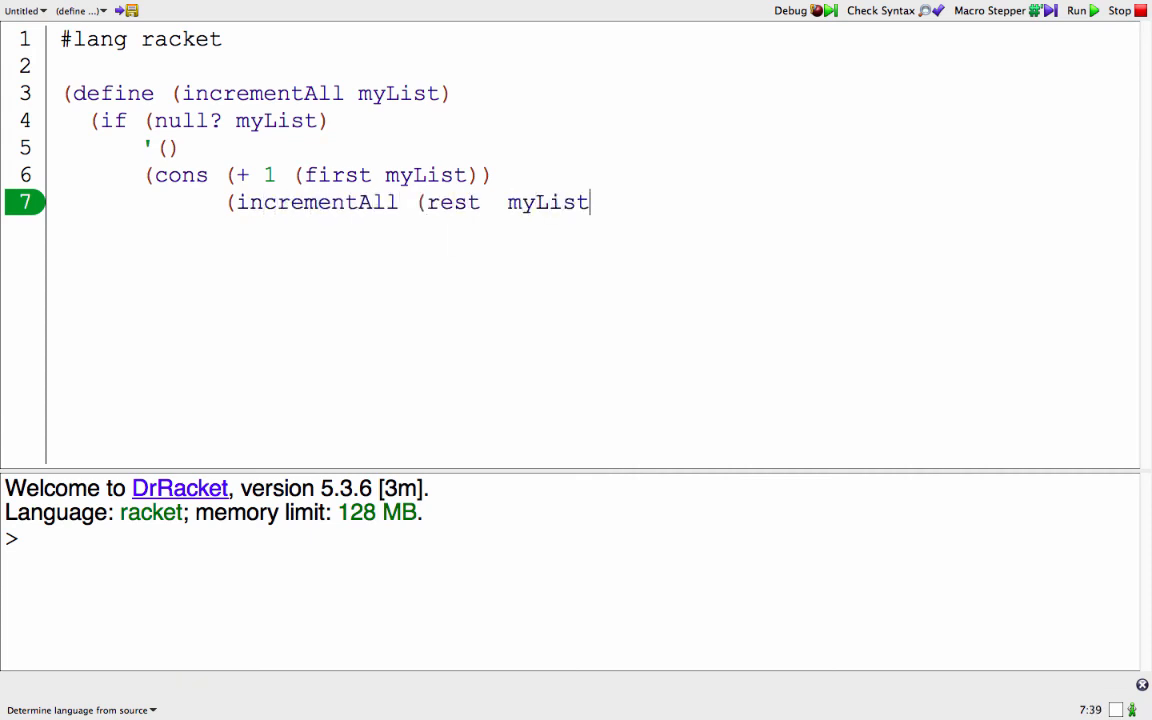